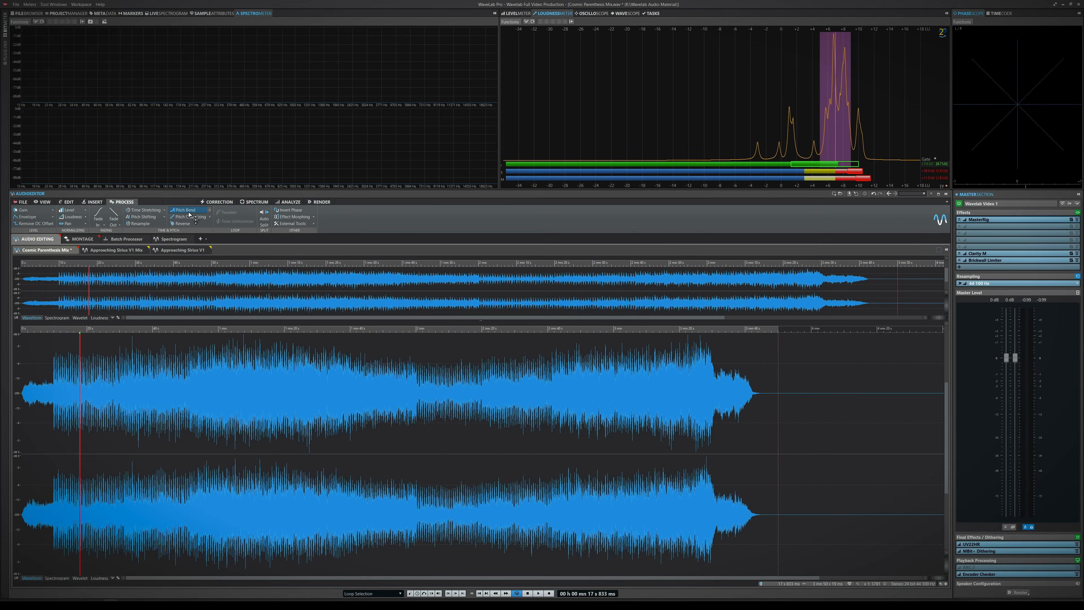
# Step: Configure the Loudness Meta Normalizer to match the EP clips to -23 LUFS
pyautogui.click(185, 210)
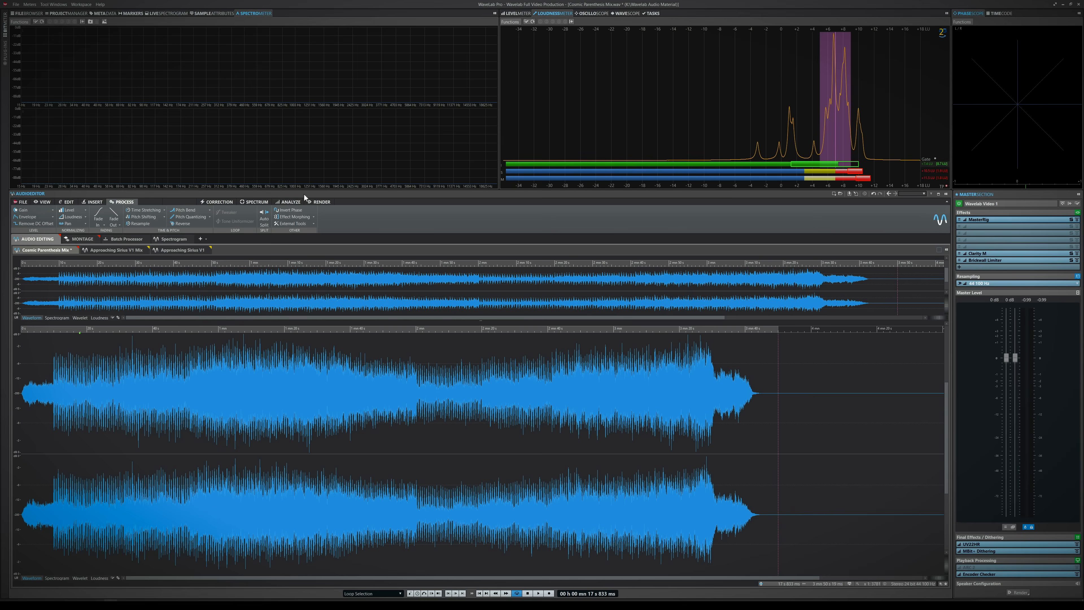
pyautogui.click(264, 219)
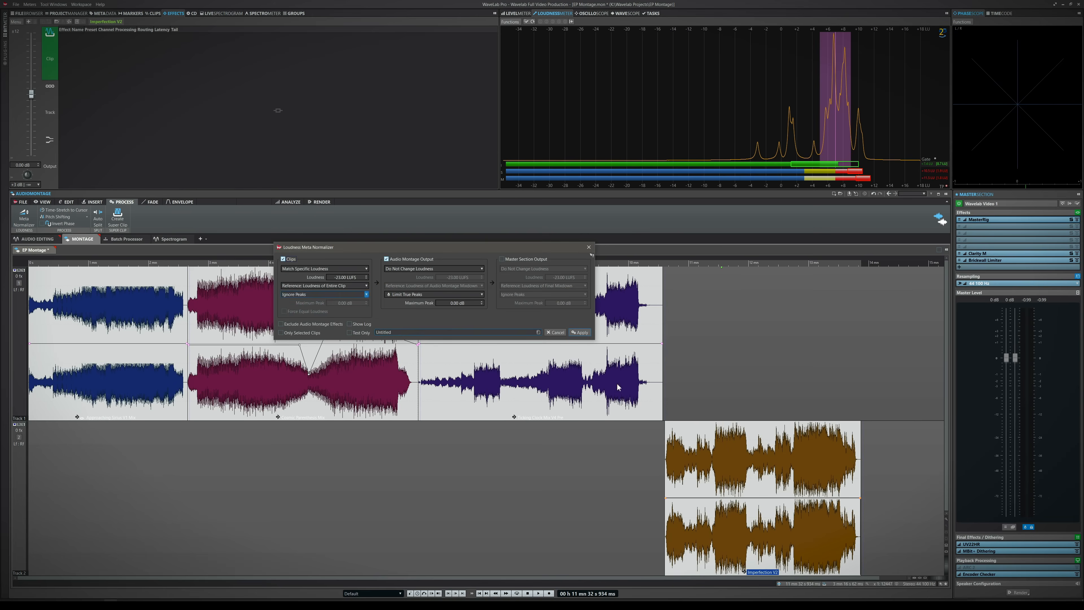
# Step: Apply the loudness normalization to the clips and show the montage's CD track list
pyautogui.click(580, 332)
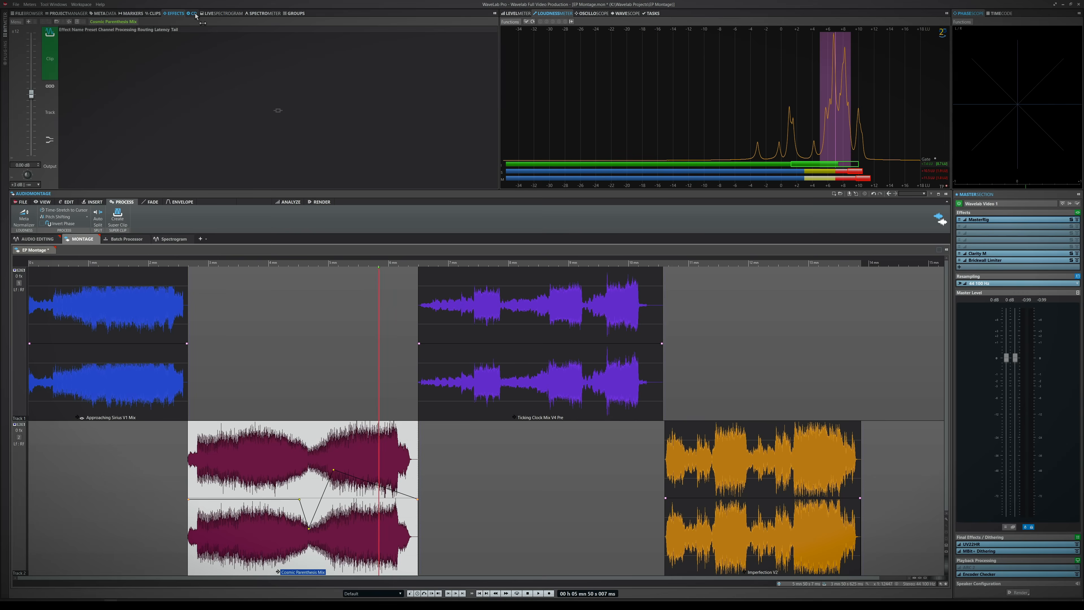
pyautogui.click(192, 12)
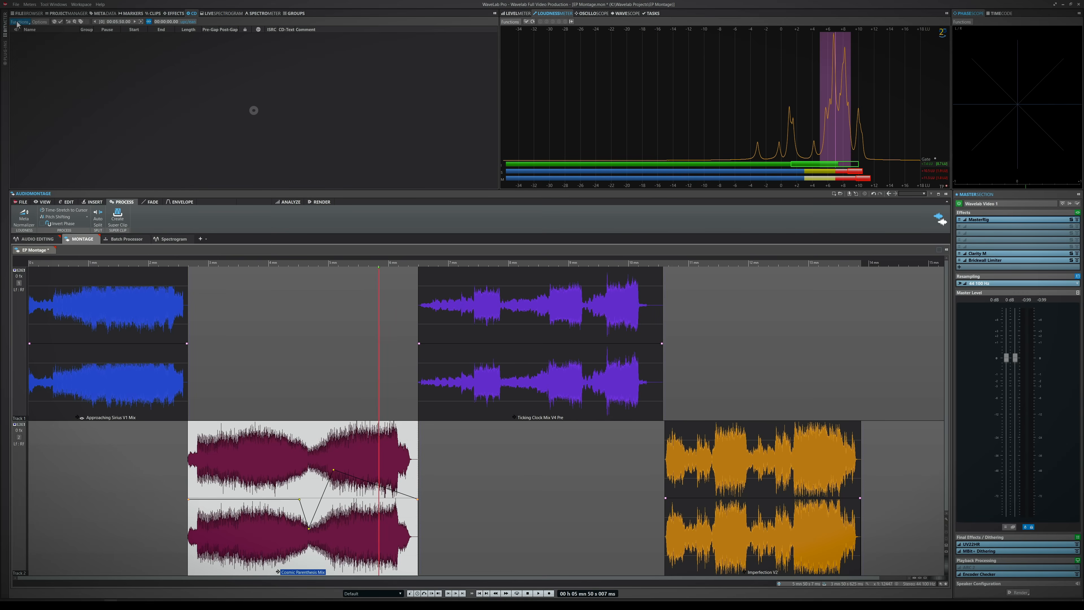